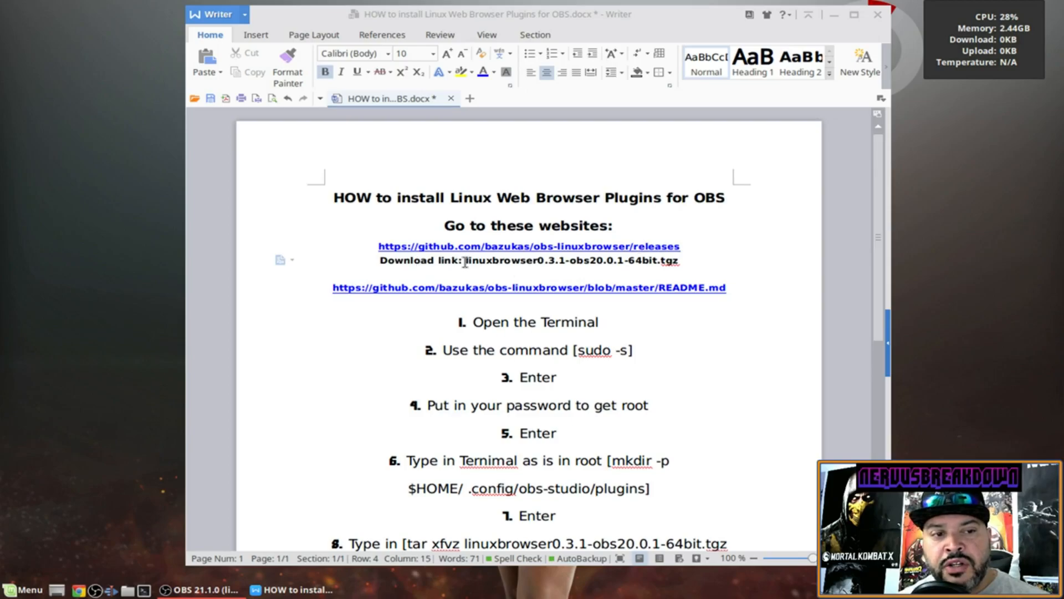
{"action": "mouse_move", "coordinate": [702, 264]}
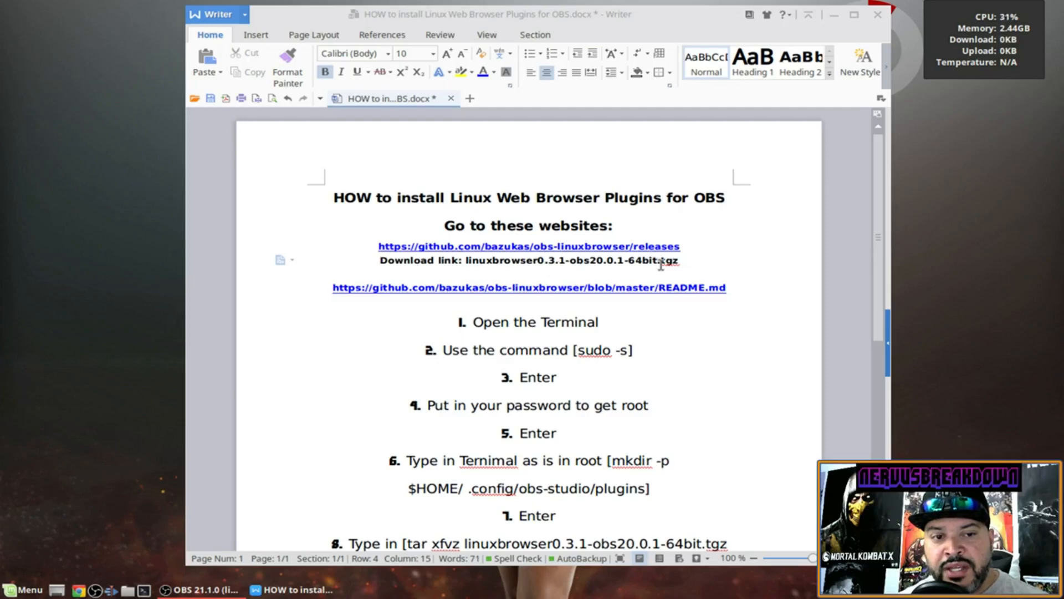
{"action": "mouse_move", "coordinate": [687, 262]}
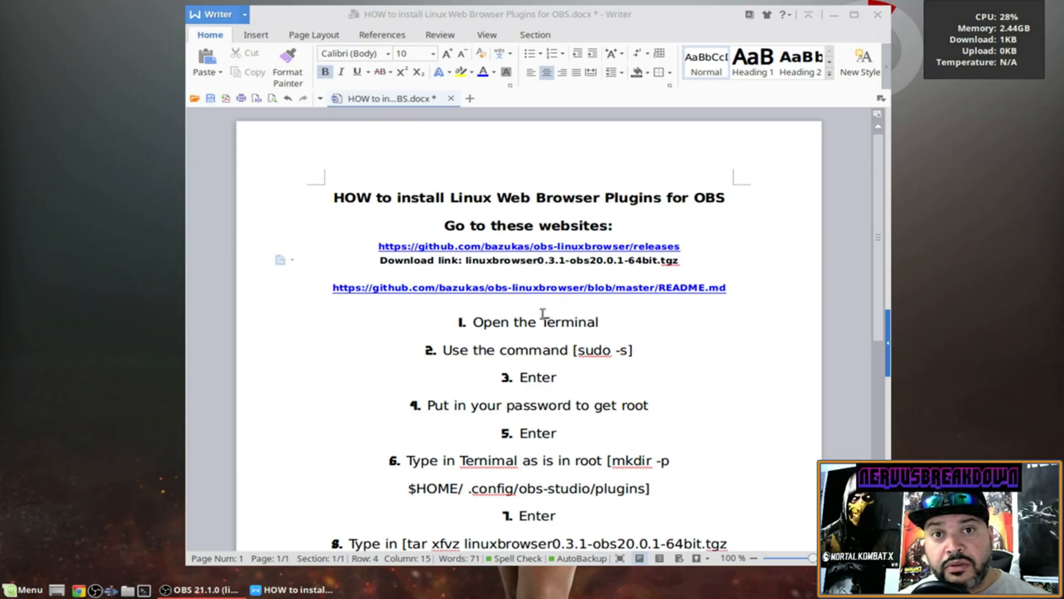
Step: Select the bracketed mkdir -p command in step 6 that creates the OBS plugins folder
{"action": "scroll", "scroll_direction": "down", "scroll_amount": 3}
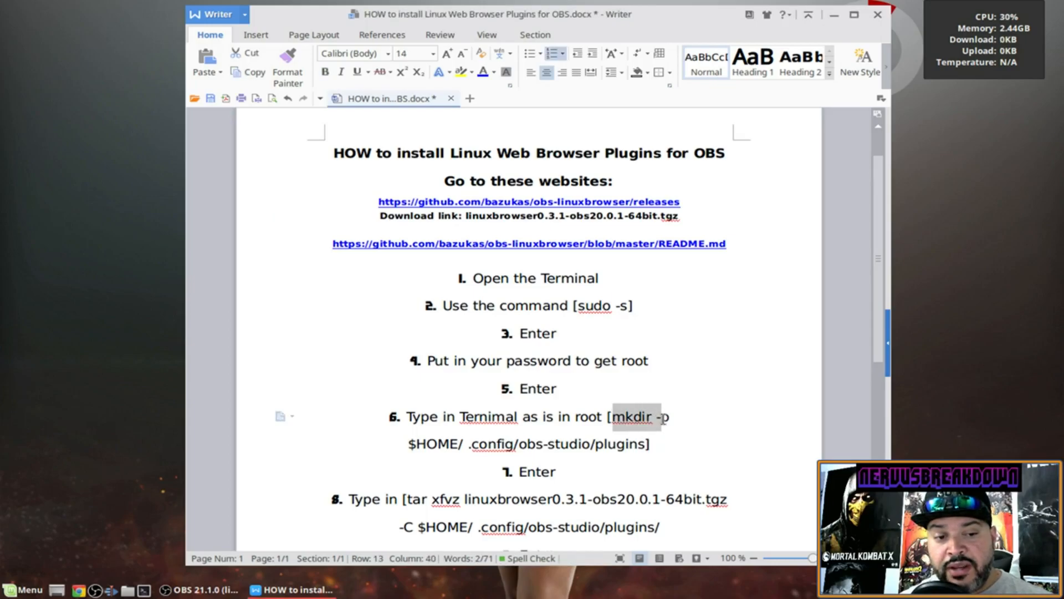
{"action": "left_click_drag", "start_coordinate": [615, 416], "coordinate": [648, 443]}
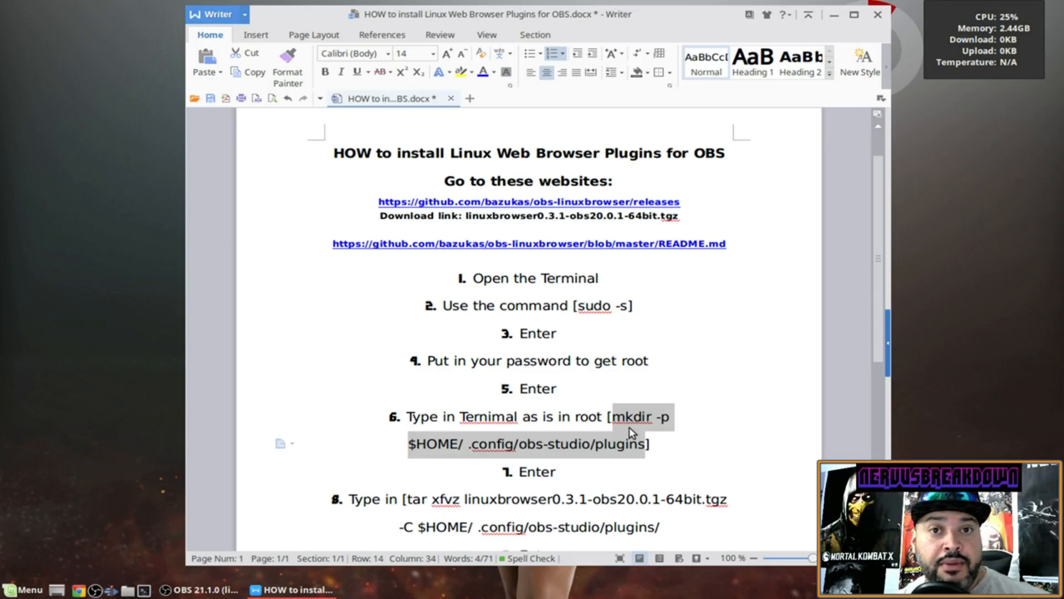
{"action": "mouse_move", "coordinate": [577, 439]}
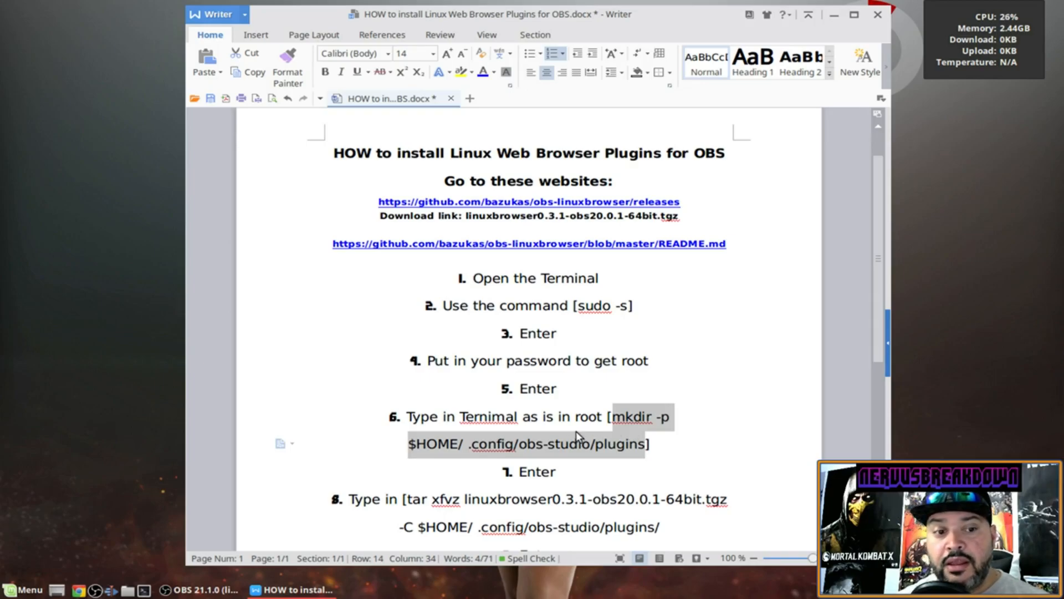
Step: Scroll the guide down to reveal step 8's tar xfvz command and the libgconf-2-4 dependency step
{"action": "scroll", "scroll_direction": "down", "scroll_amount": 3}
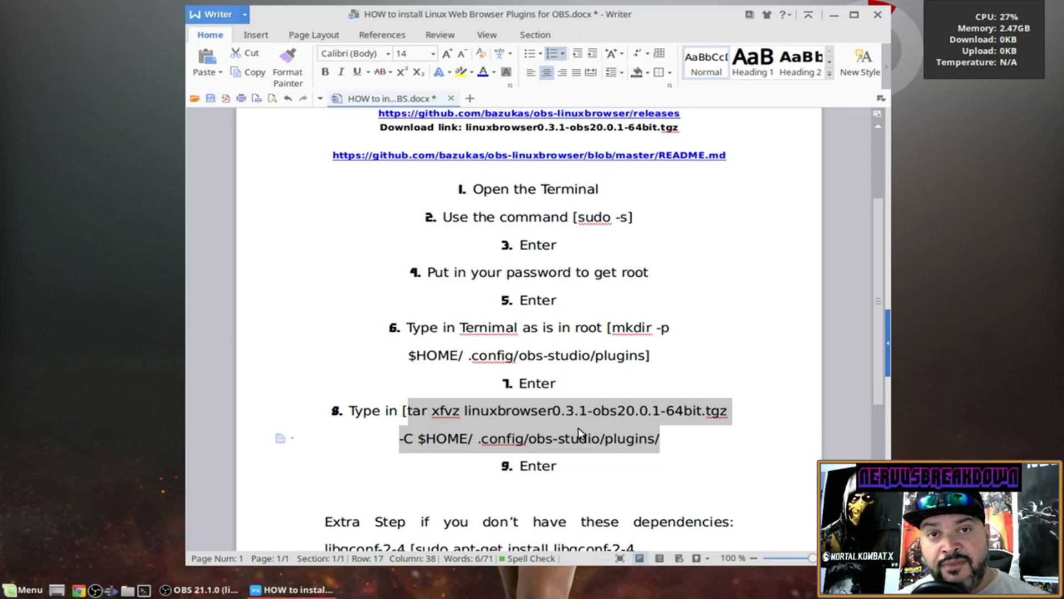
{"action": "mouse_move", "coordinate": [1009, 191]}
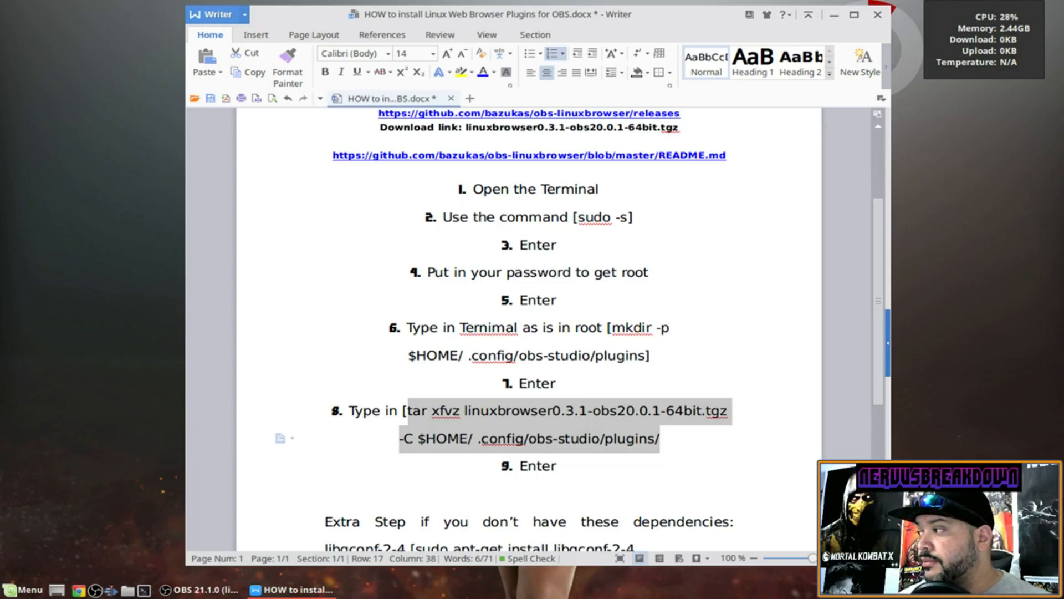
Step: Switch to OBS Studio and show the Add Source list with Linux Browser among the types
{"action": "left_click", "coordinate": [184, 589]}
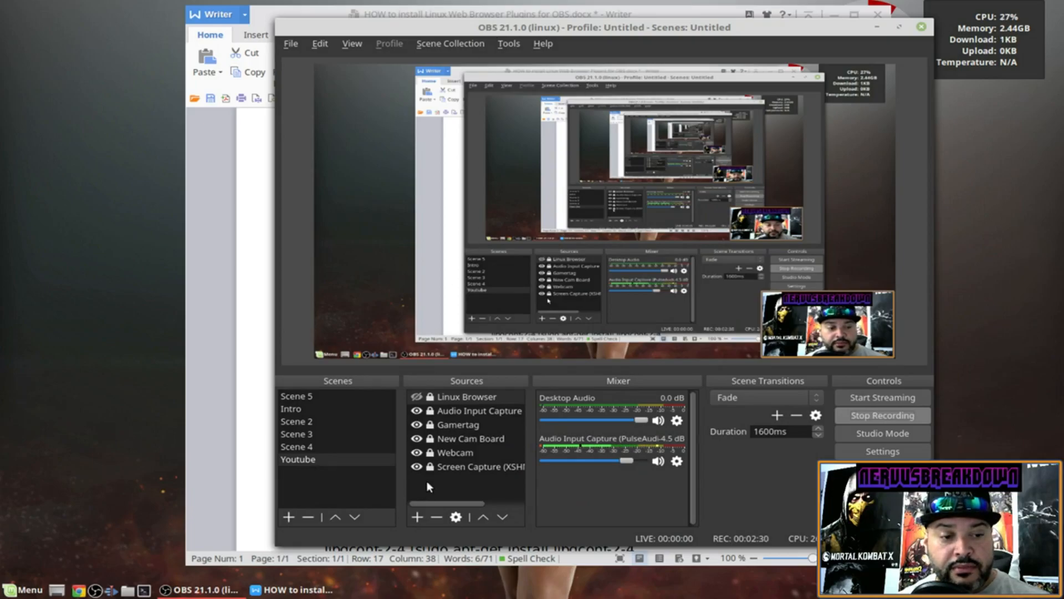
{"action": "left_click", "coordinate": [419, 517]}
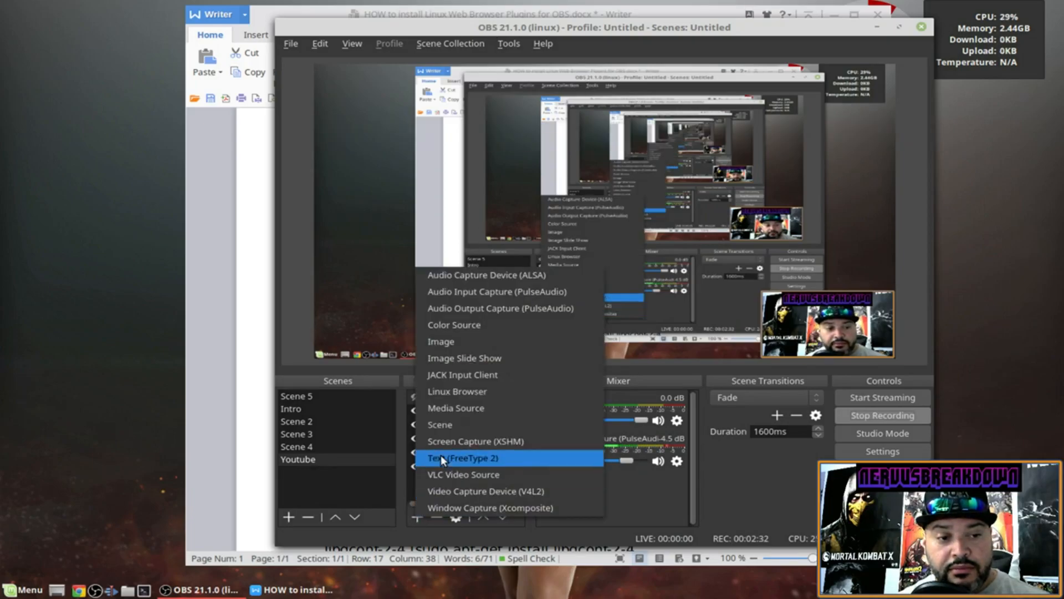
{"action": "mouse_move", "coordinate": [475, 391]}
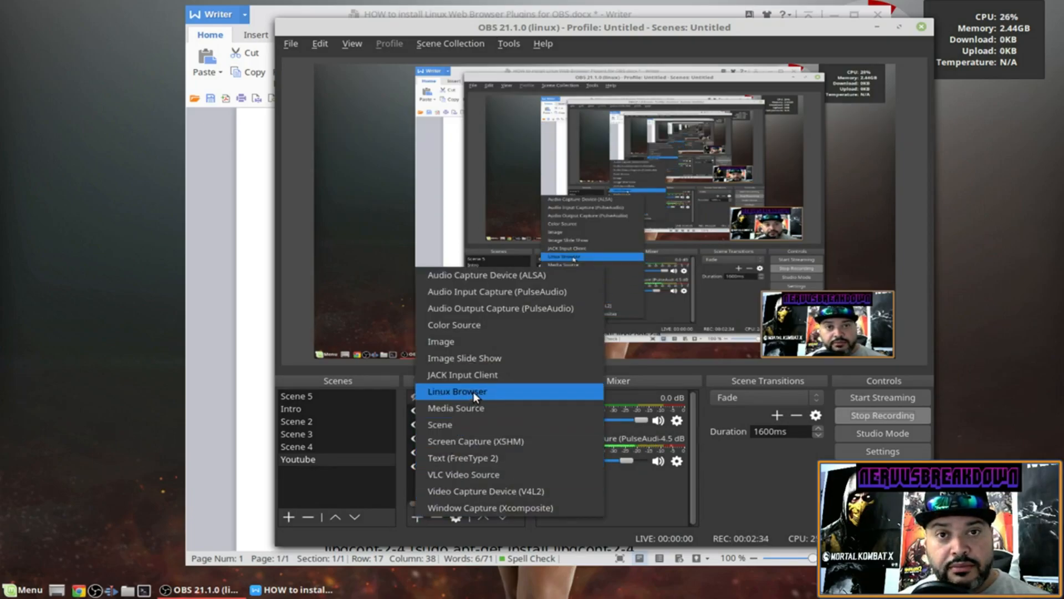